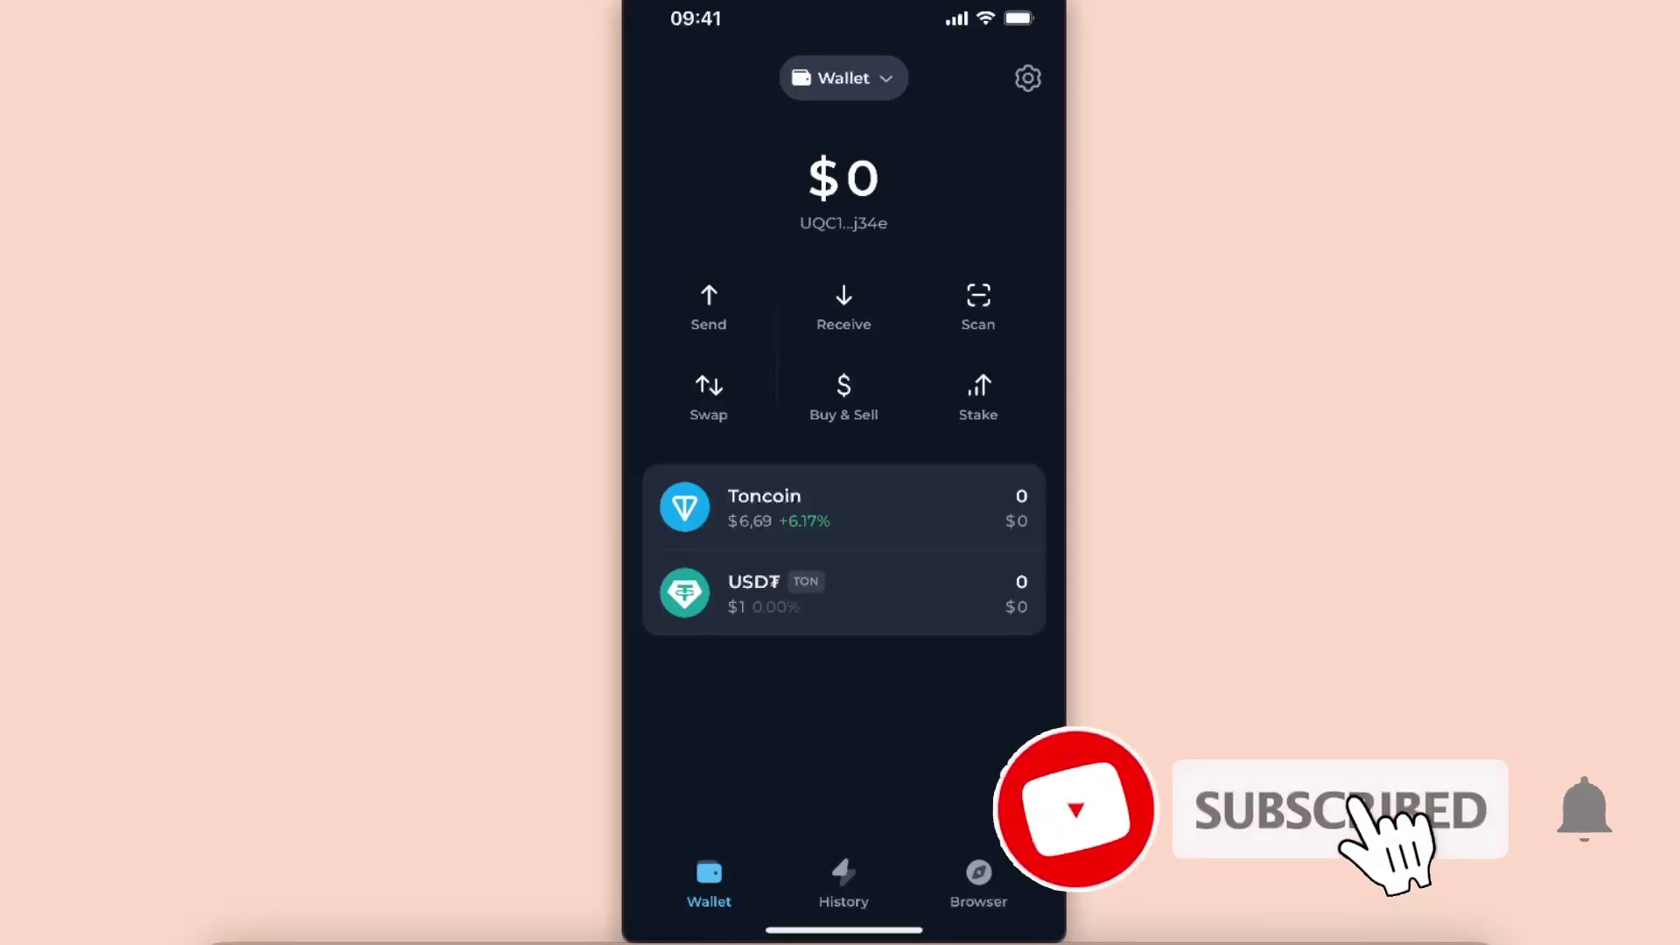
Leave the empty $0 Tonkeeper wallet for the phone's home screen
click(842, 507)
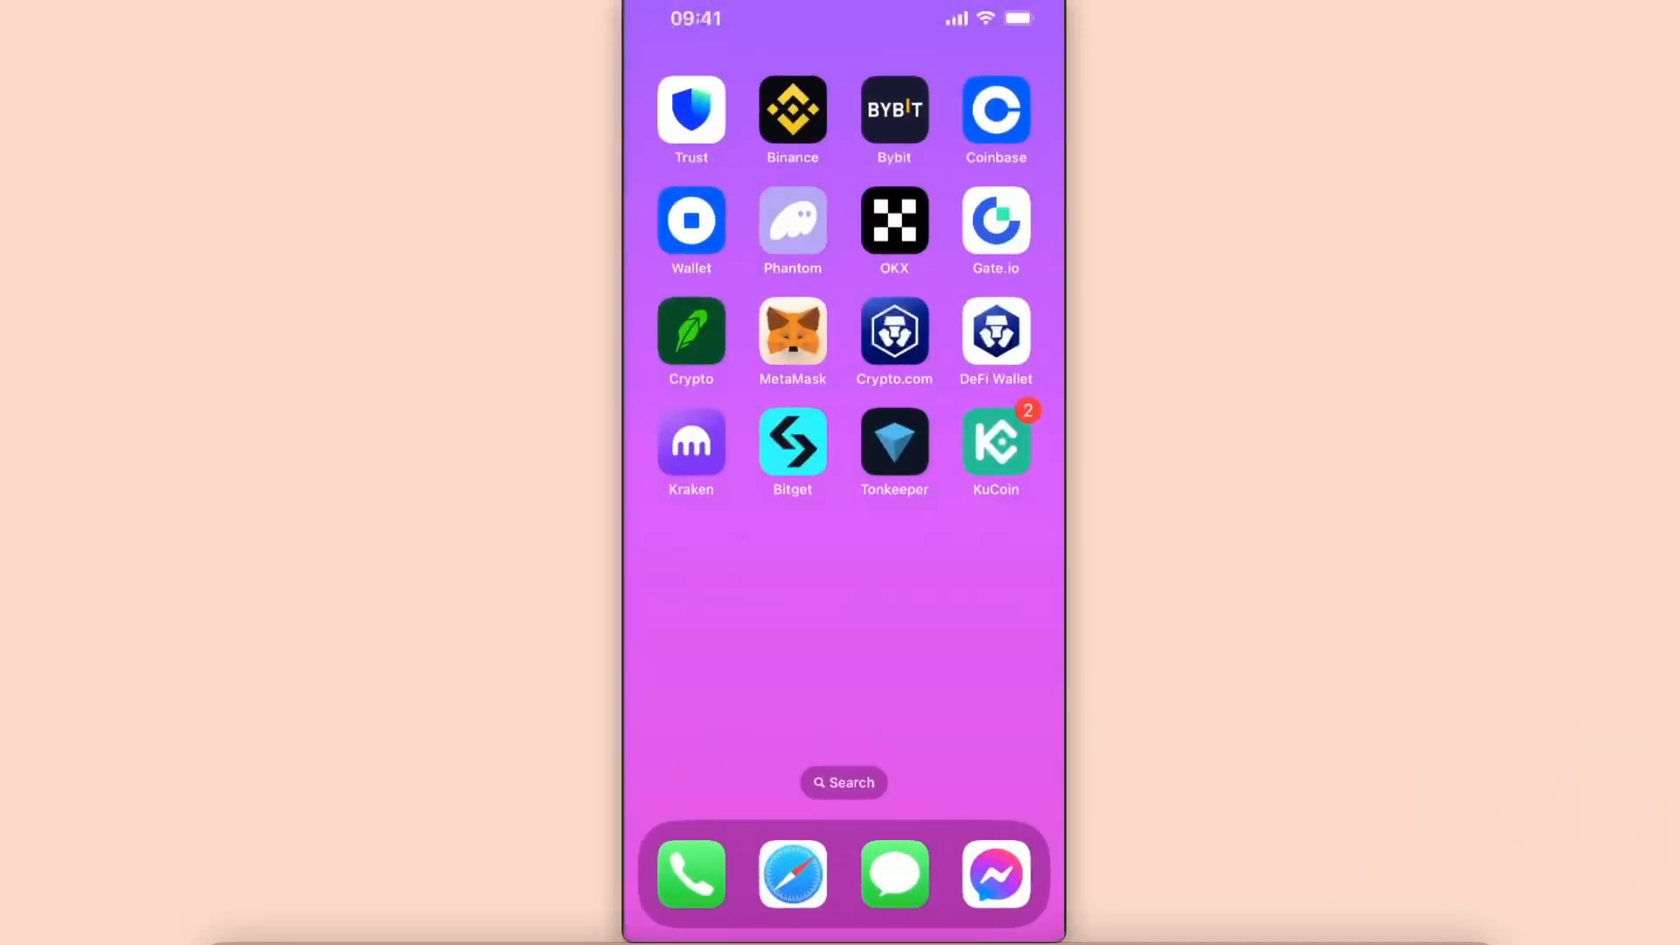
Open Toncoin's details in Tonkeeper and start a Send to reach the Recipient screen
click(893, 439)
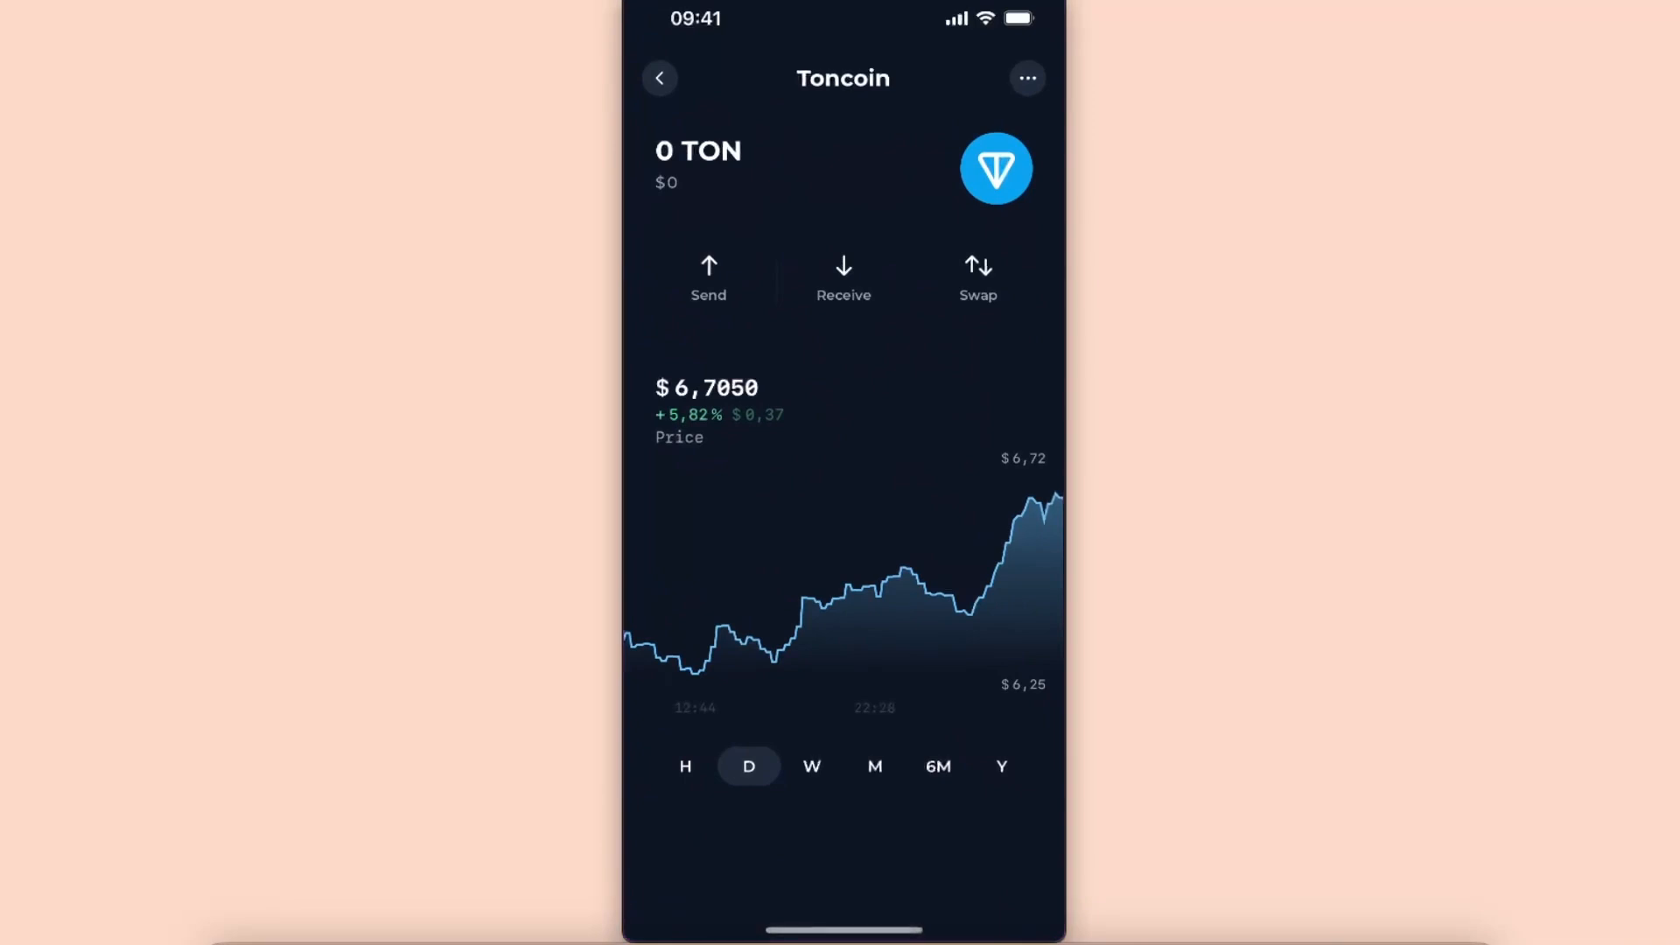
click(659, 77)
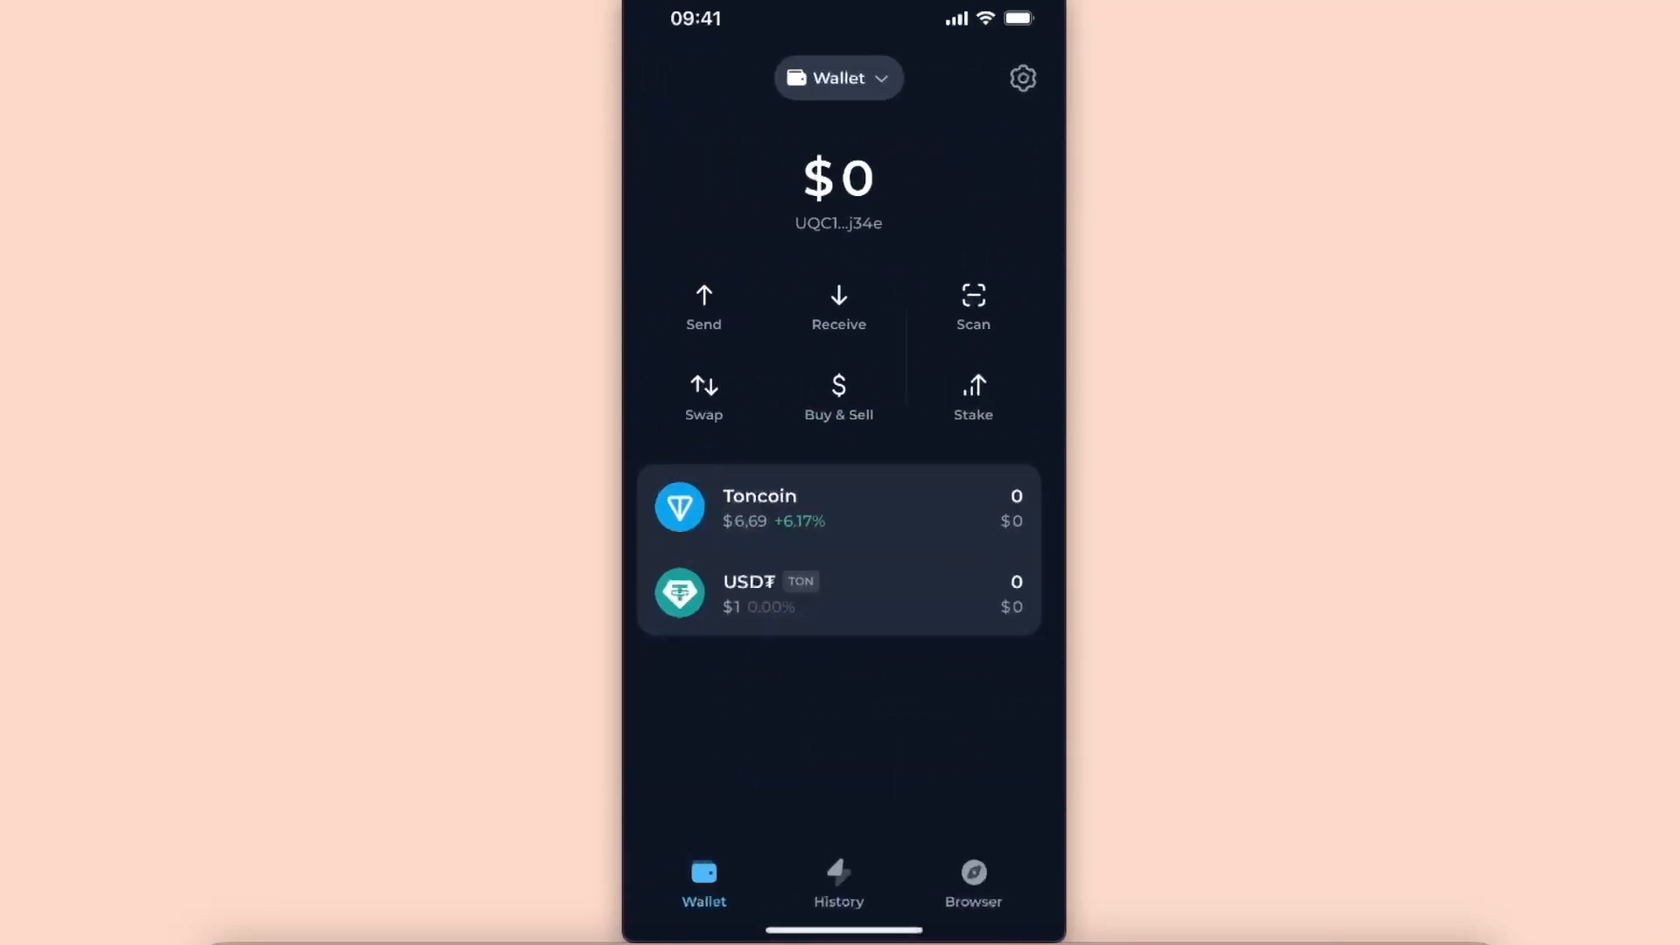
click(839, 506)
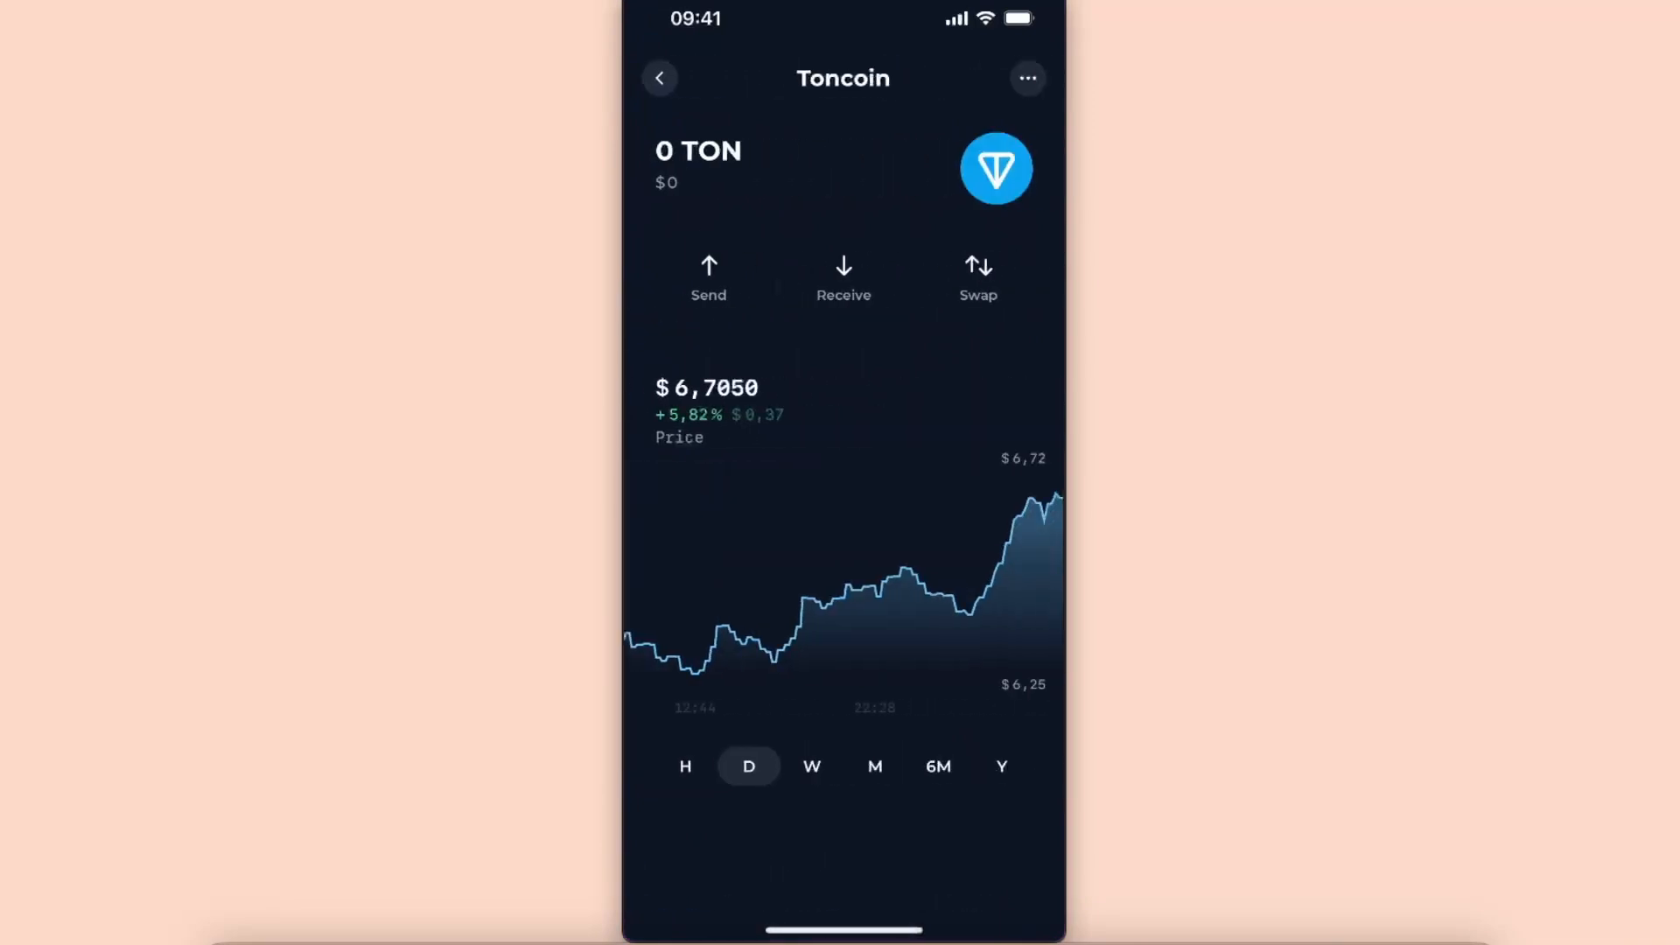
click(708, 276)
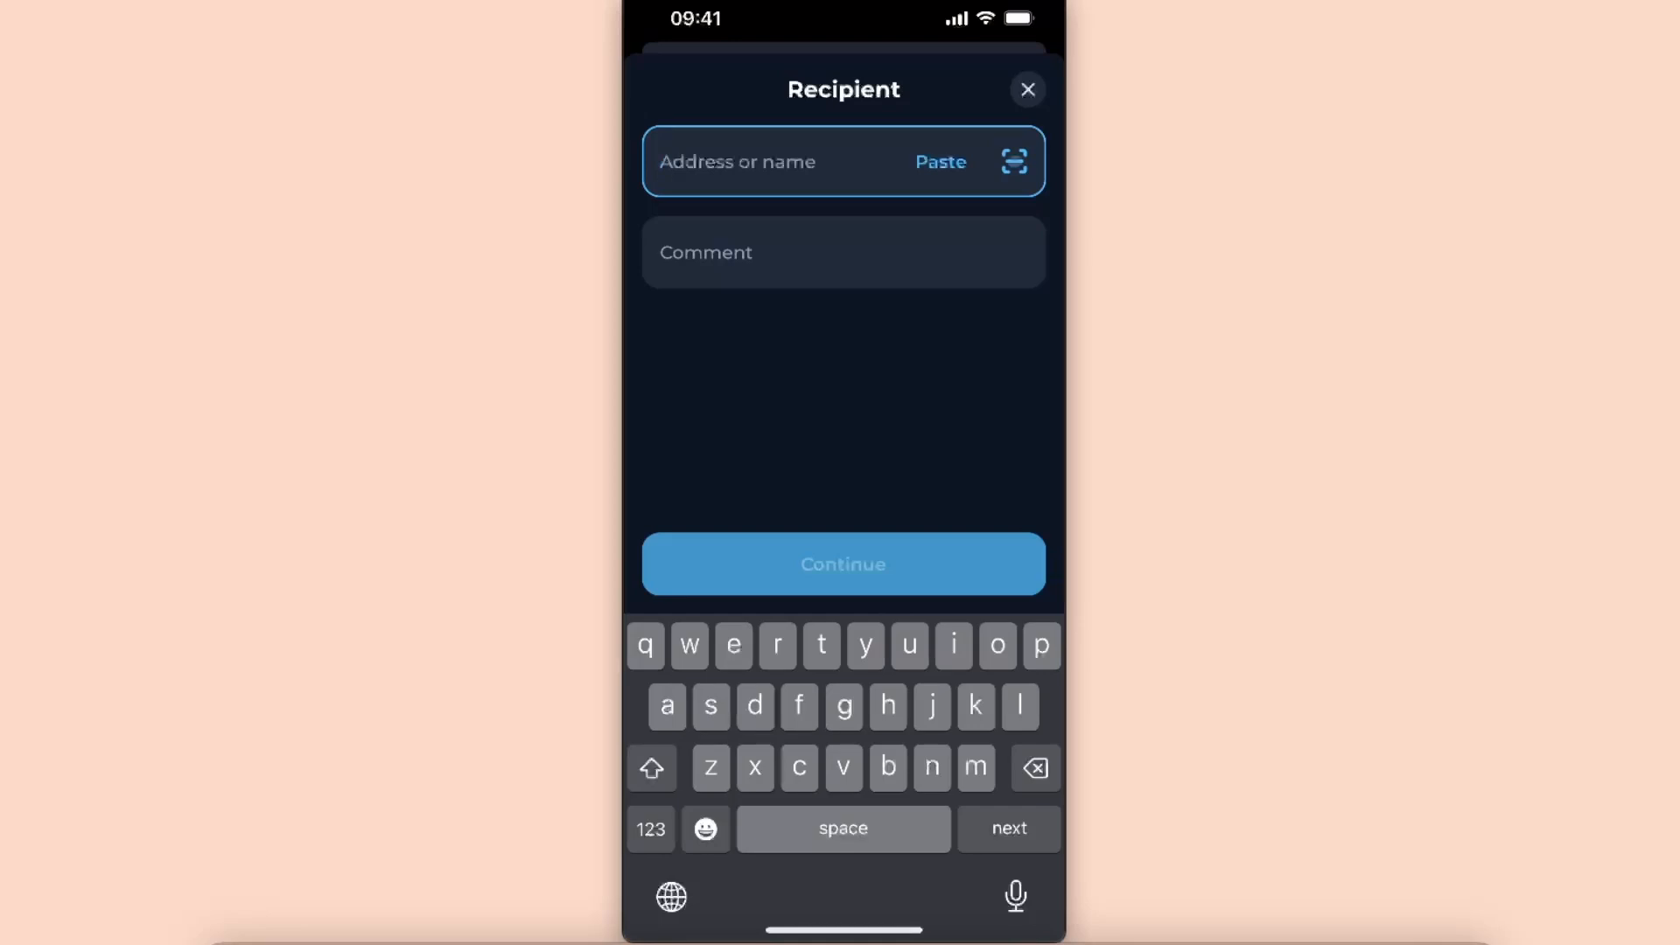
Open Binance, search the balances for 'Ton', and open the TON asset page
click(1026, 90)
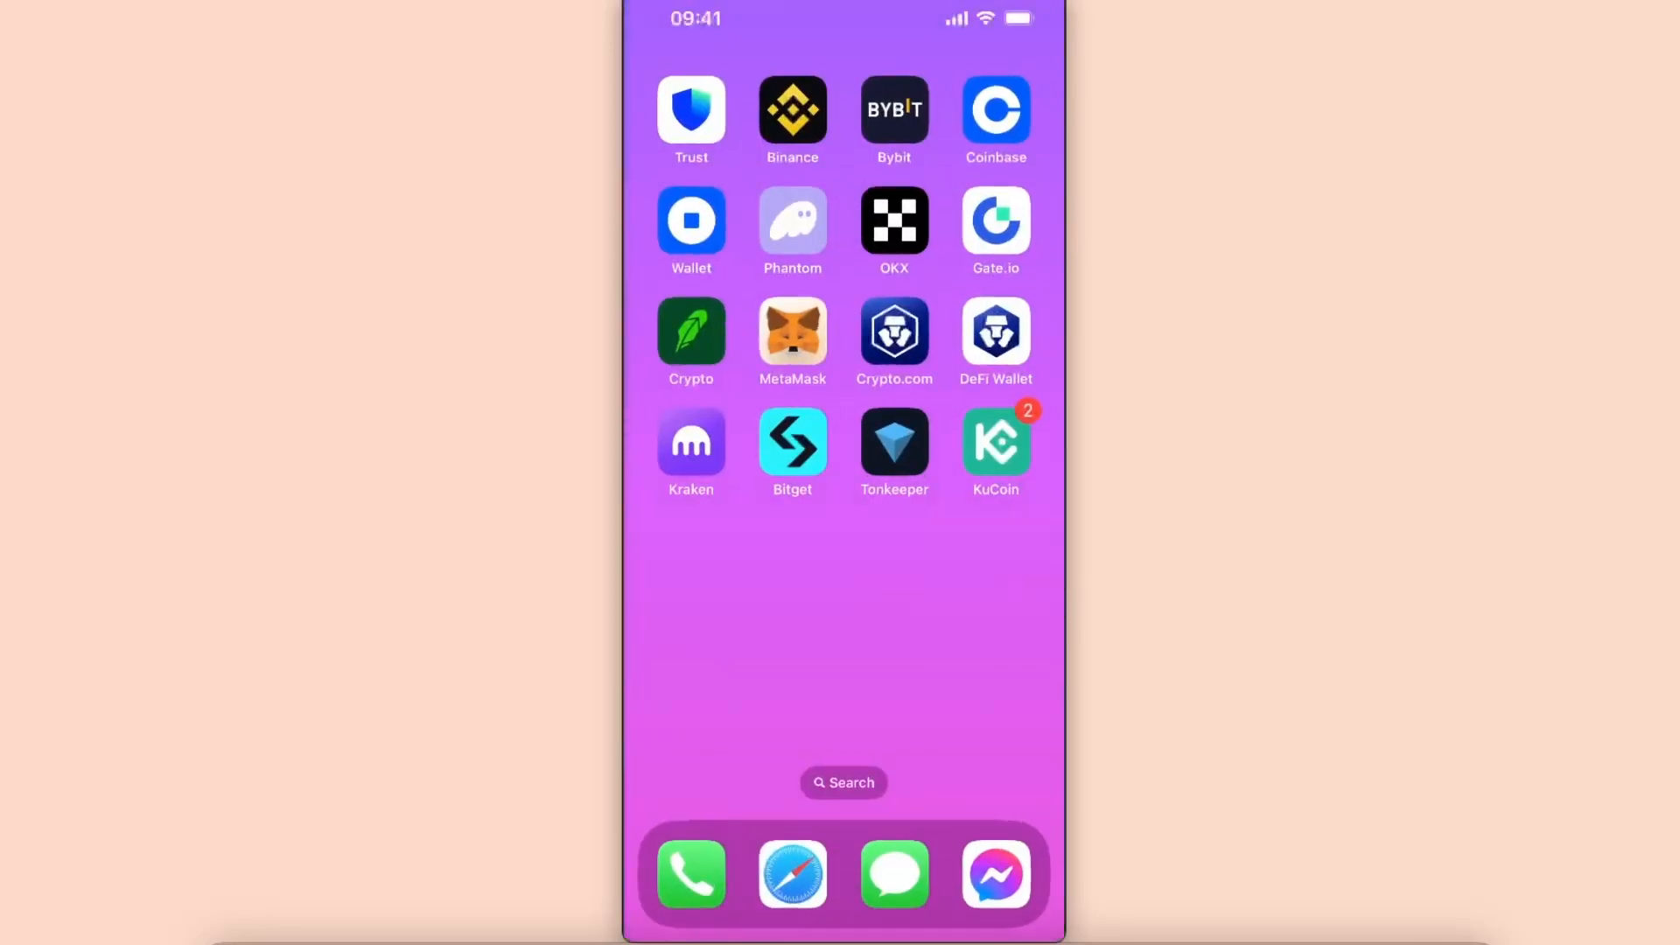
click(993, 443)
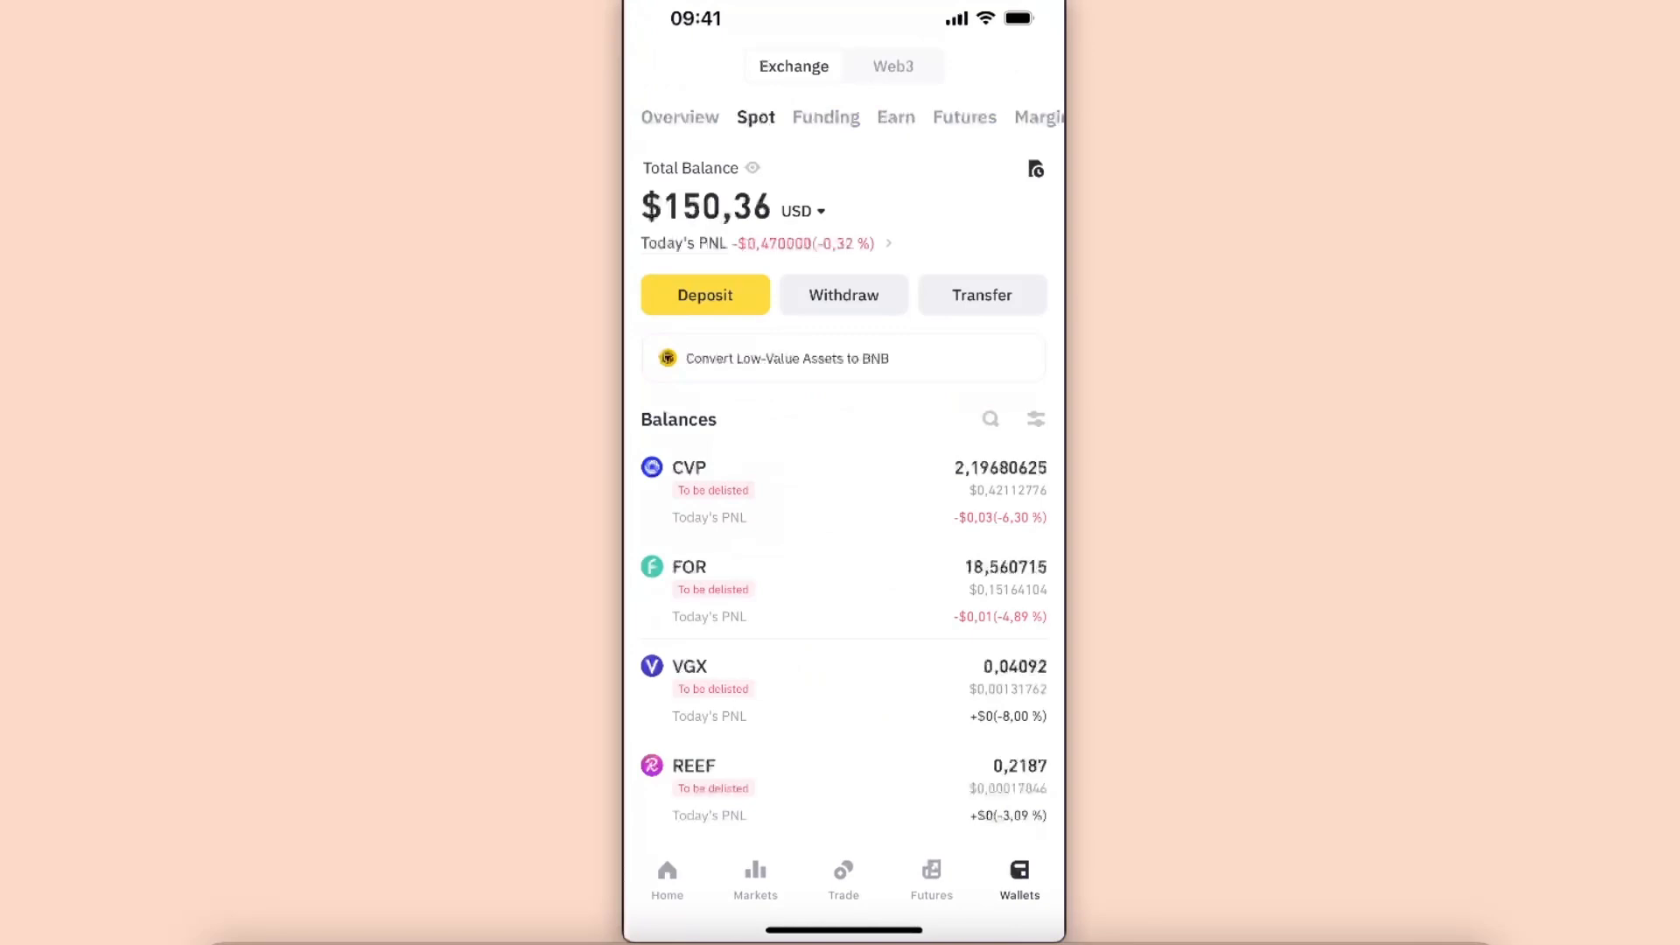
click(990, 419)
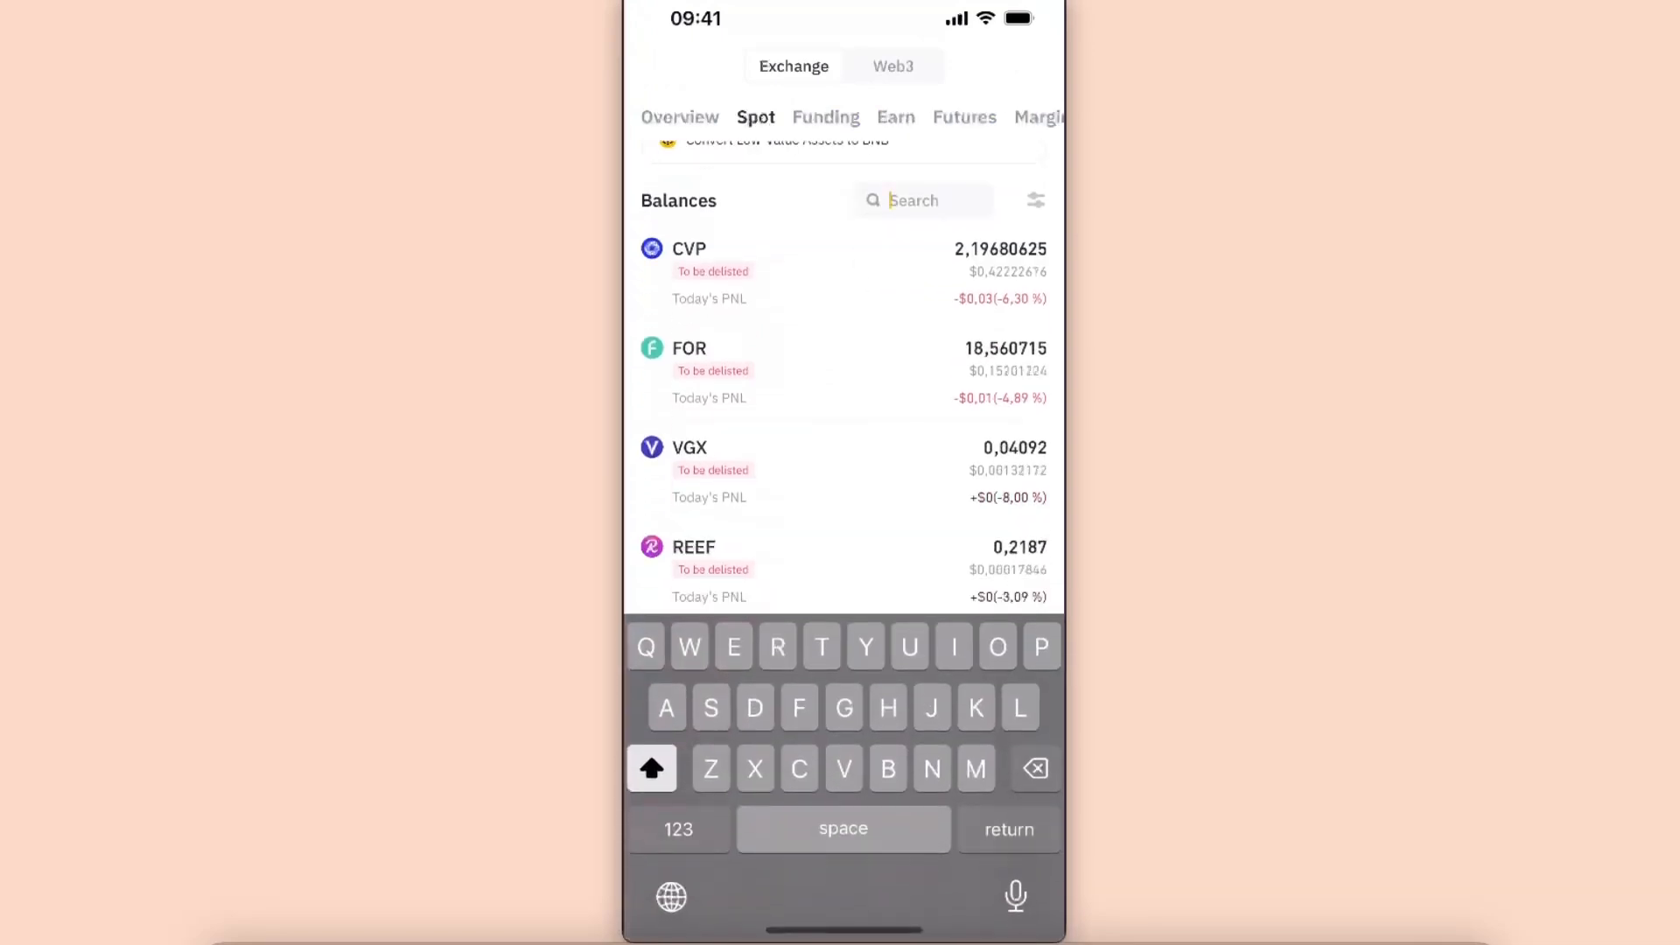
text(Ton)
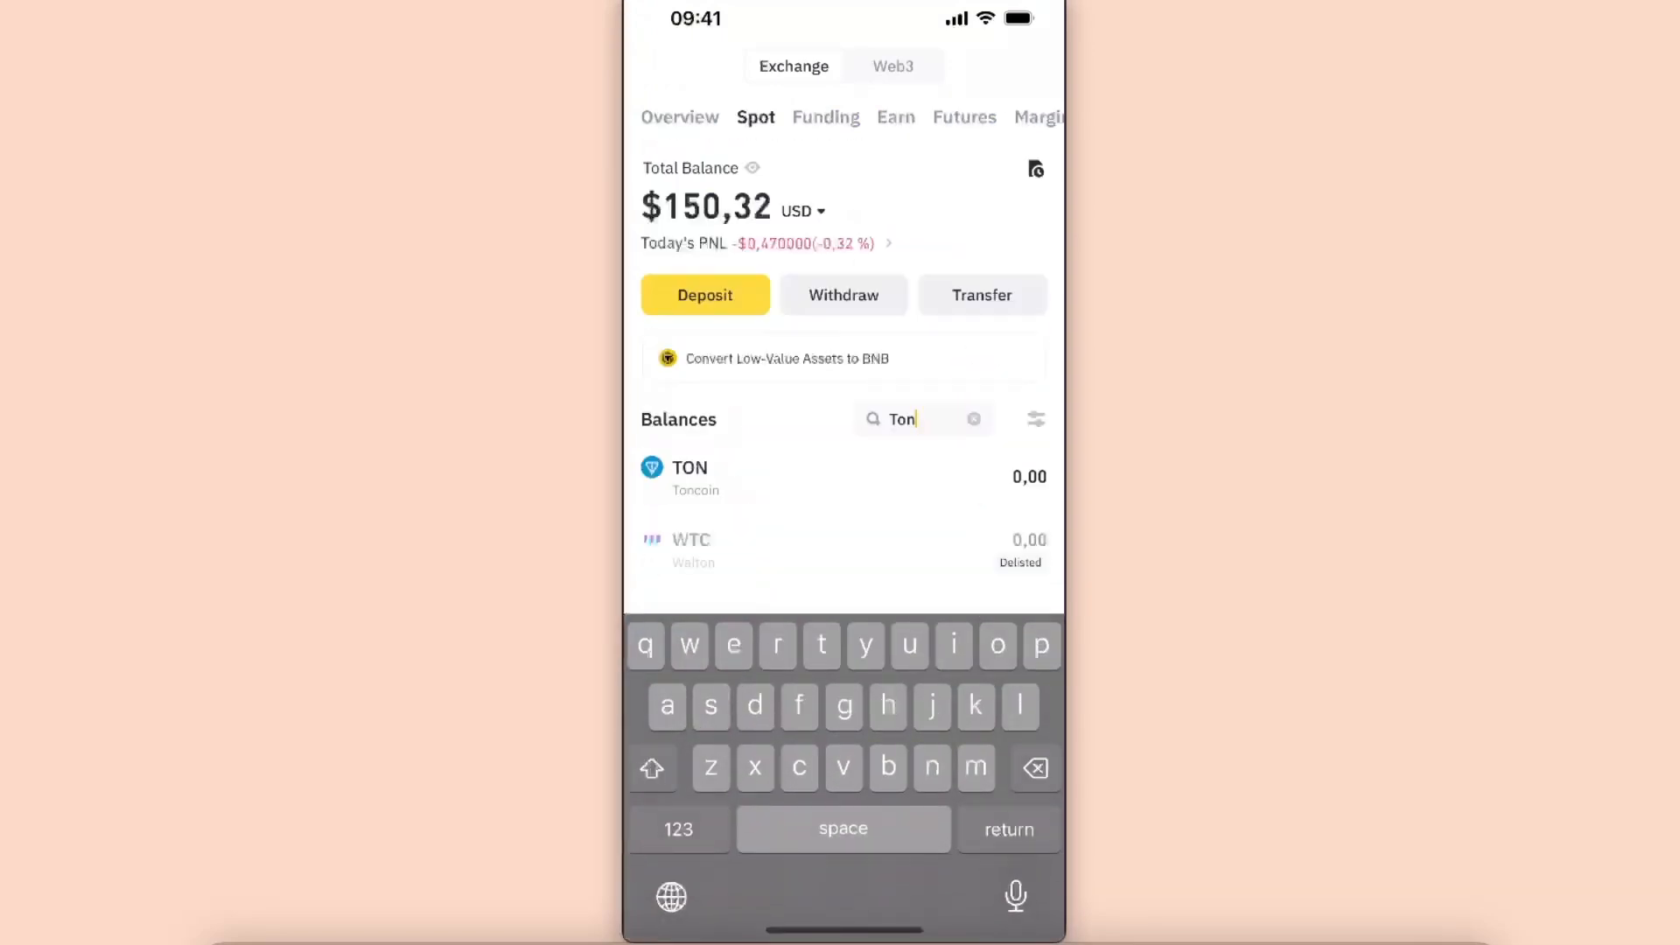
click(690, 477)
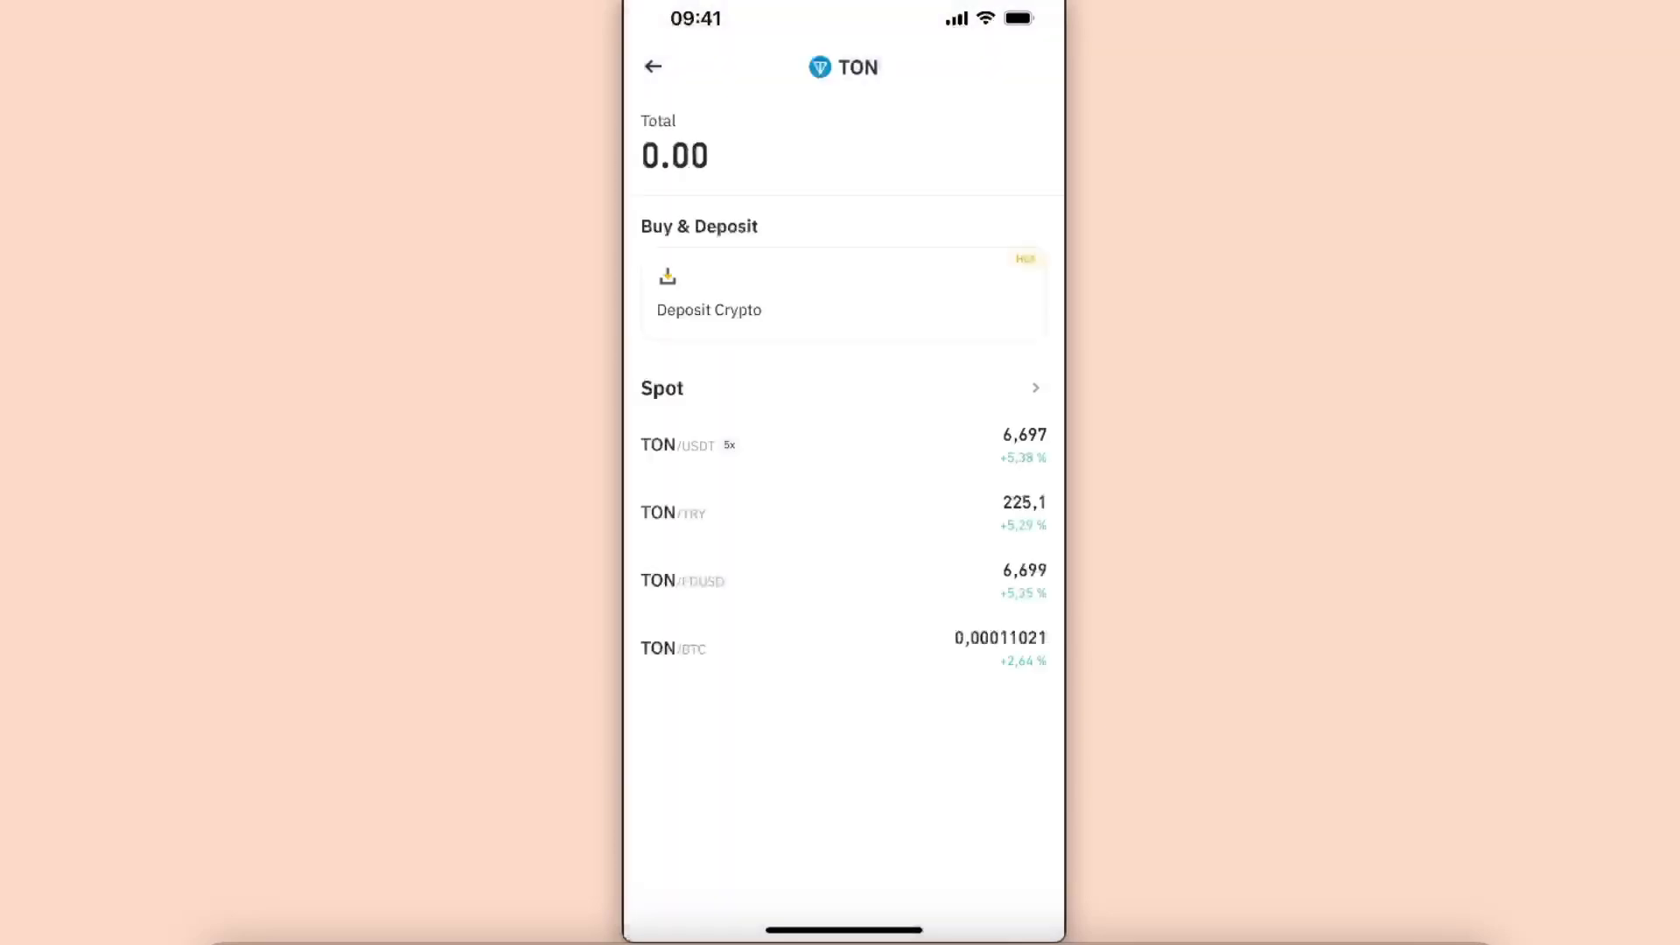
Start a TON deposit on Binance and select the Toncoin network
click(707, 295)
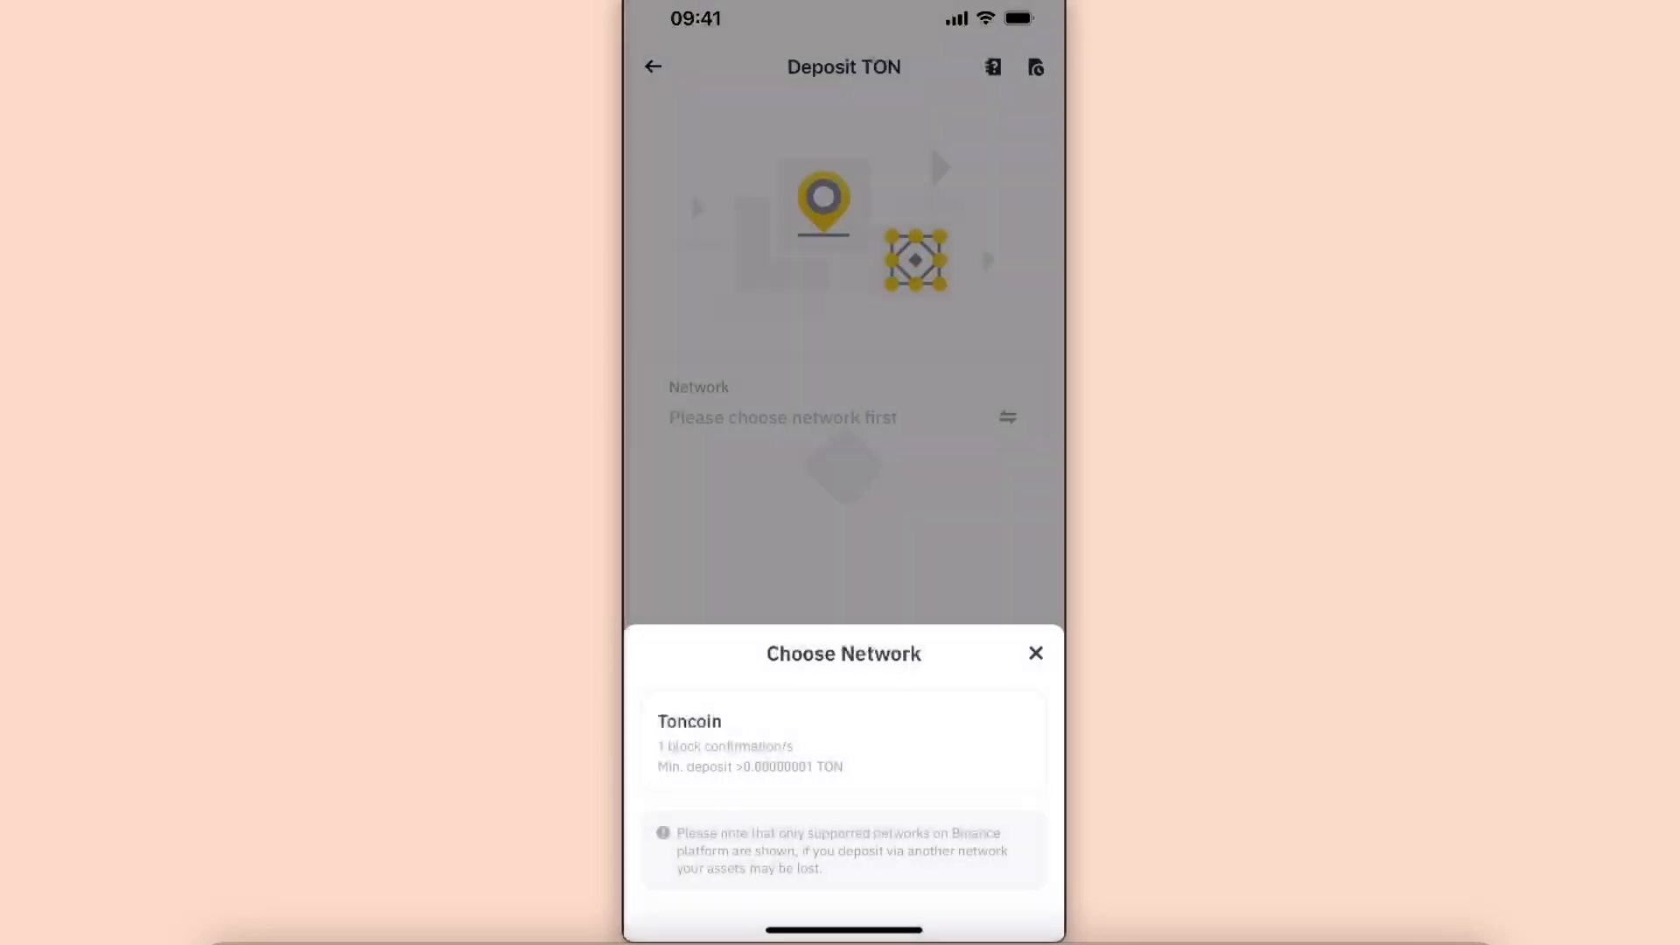
click(843, 743)
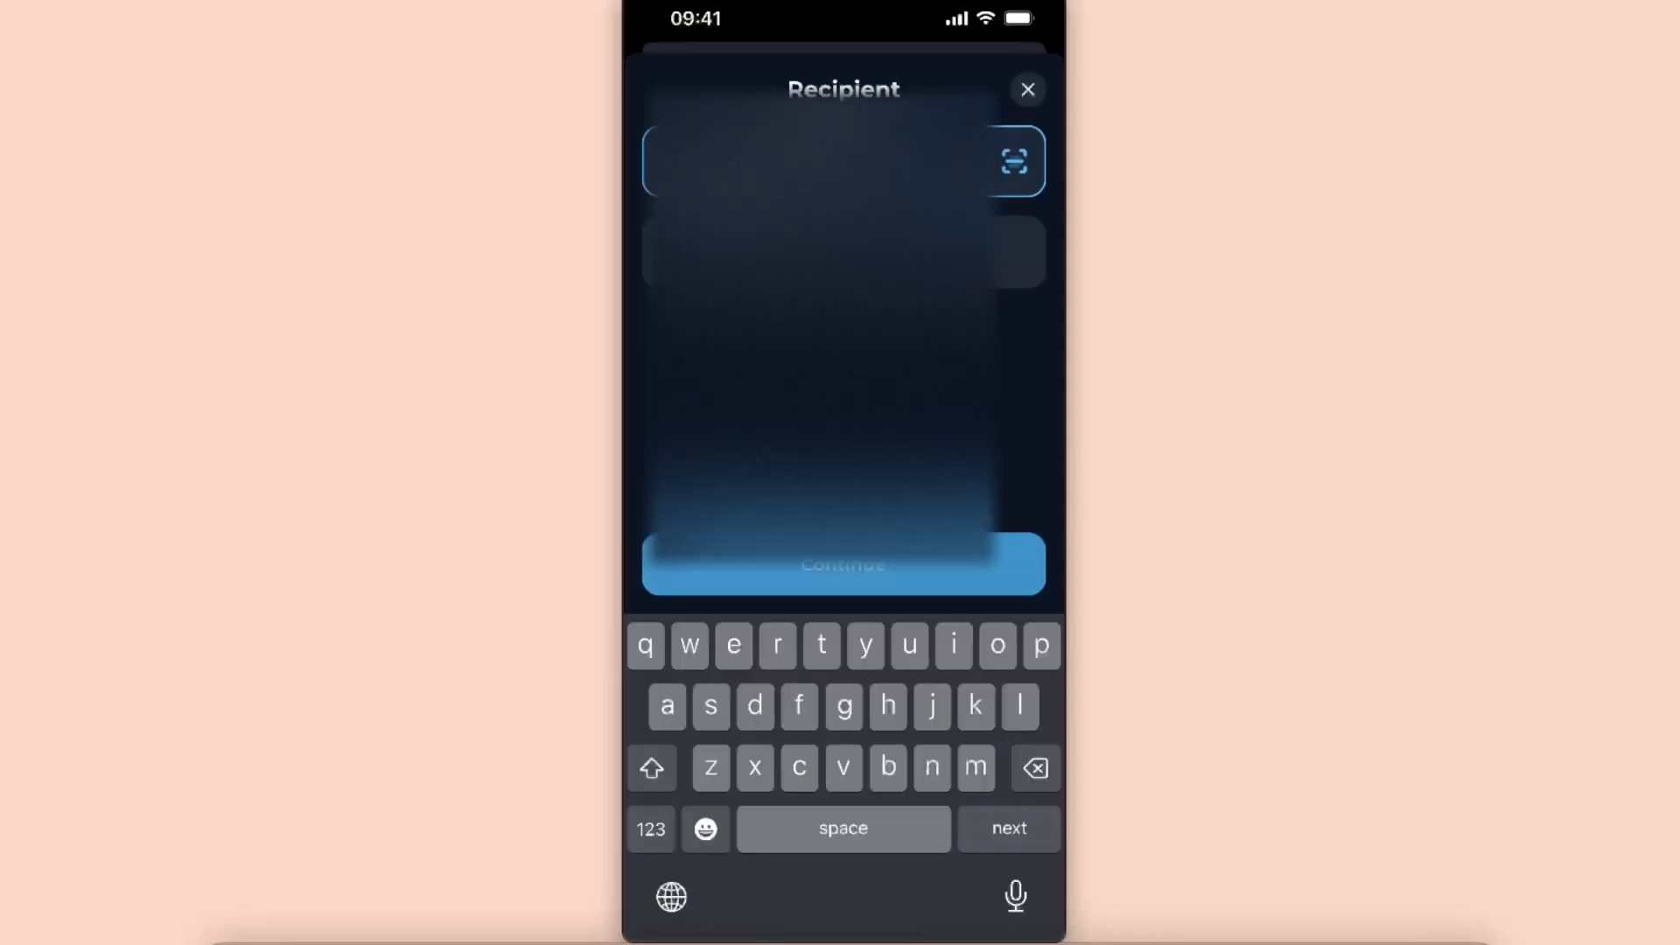
Paste the Binance deposit address and memo into Tonkeeper's recipient form, then continue
click(835, 171)
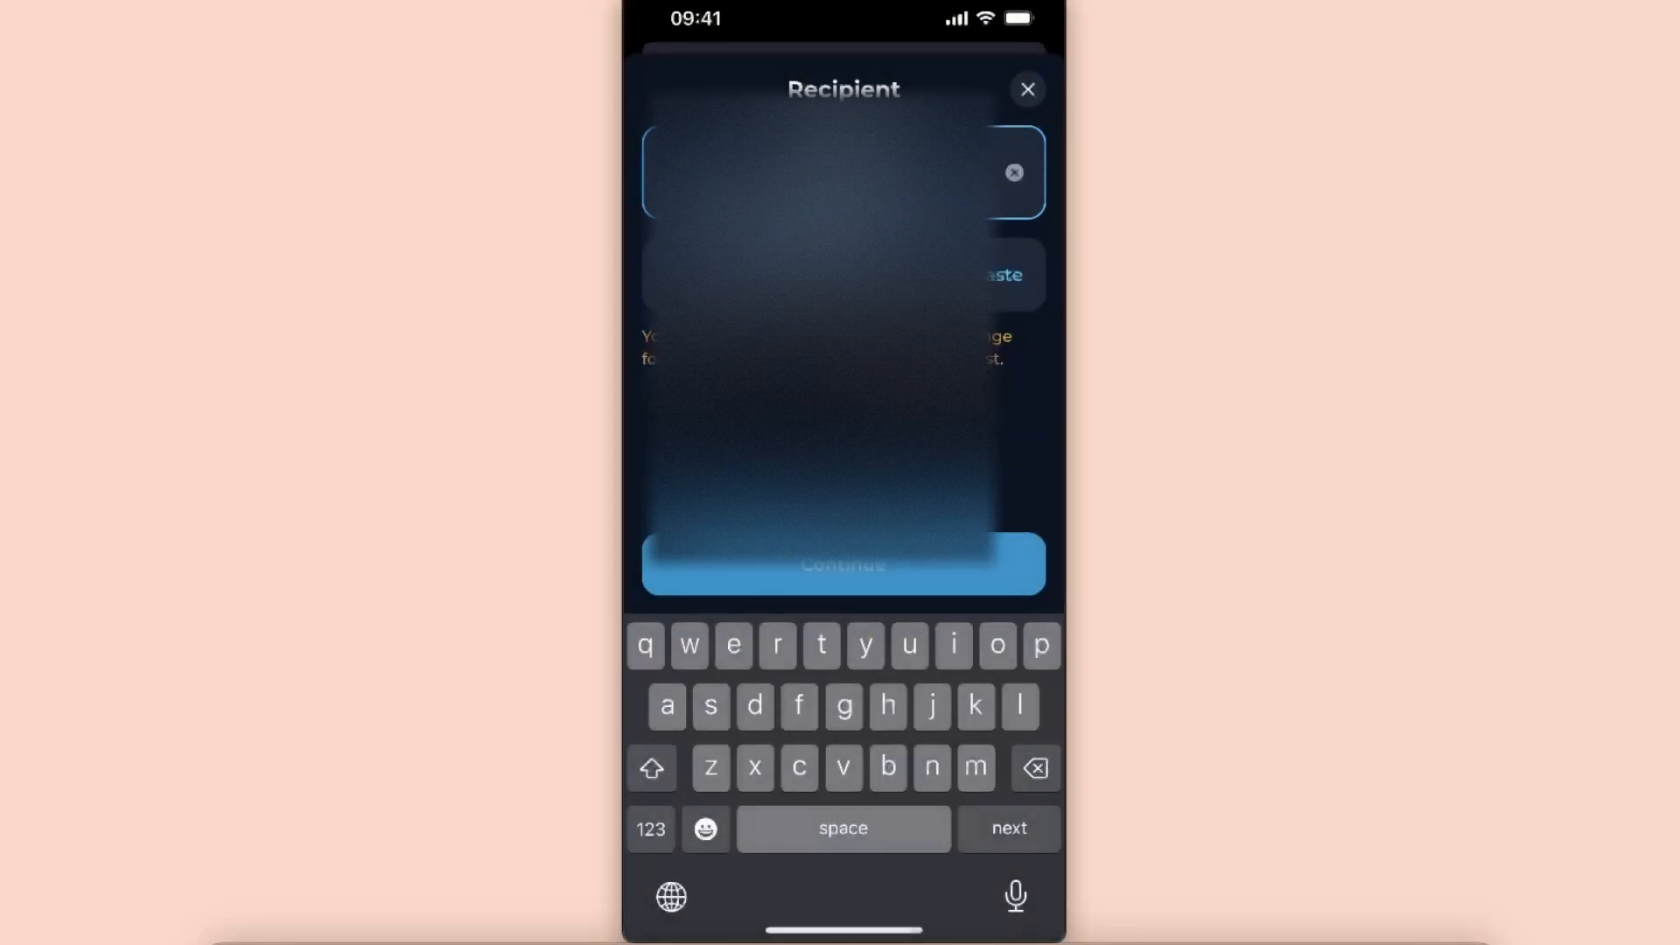
click(649, 767)
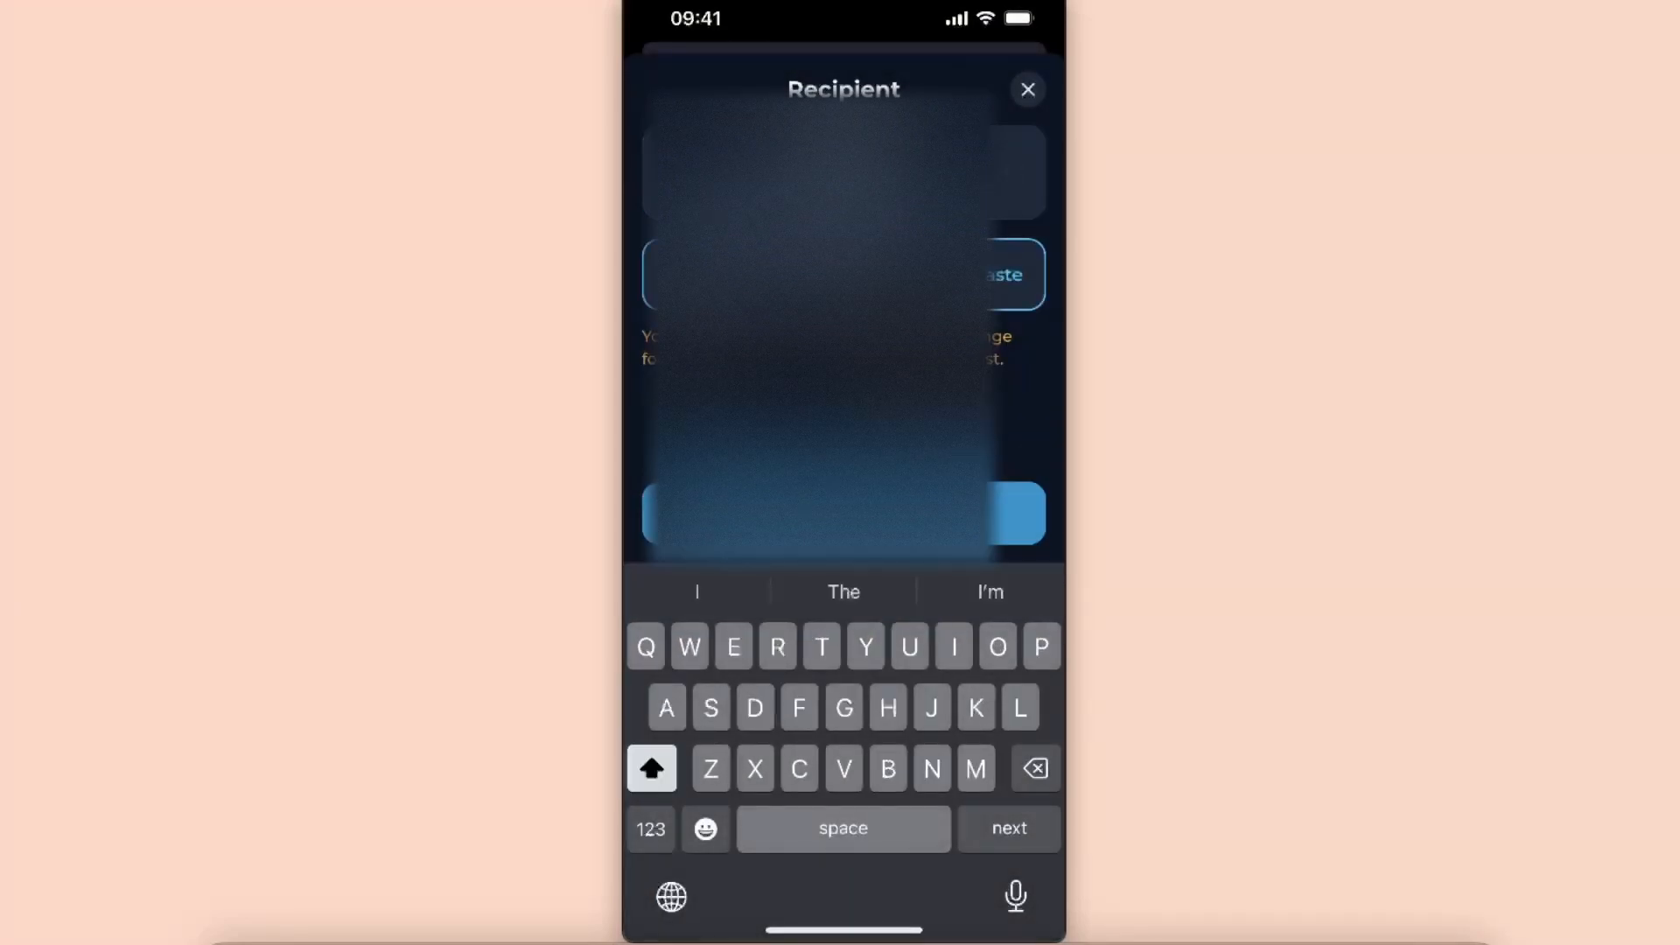
click(1025, 89)
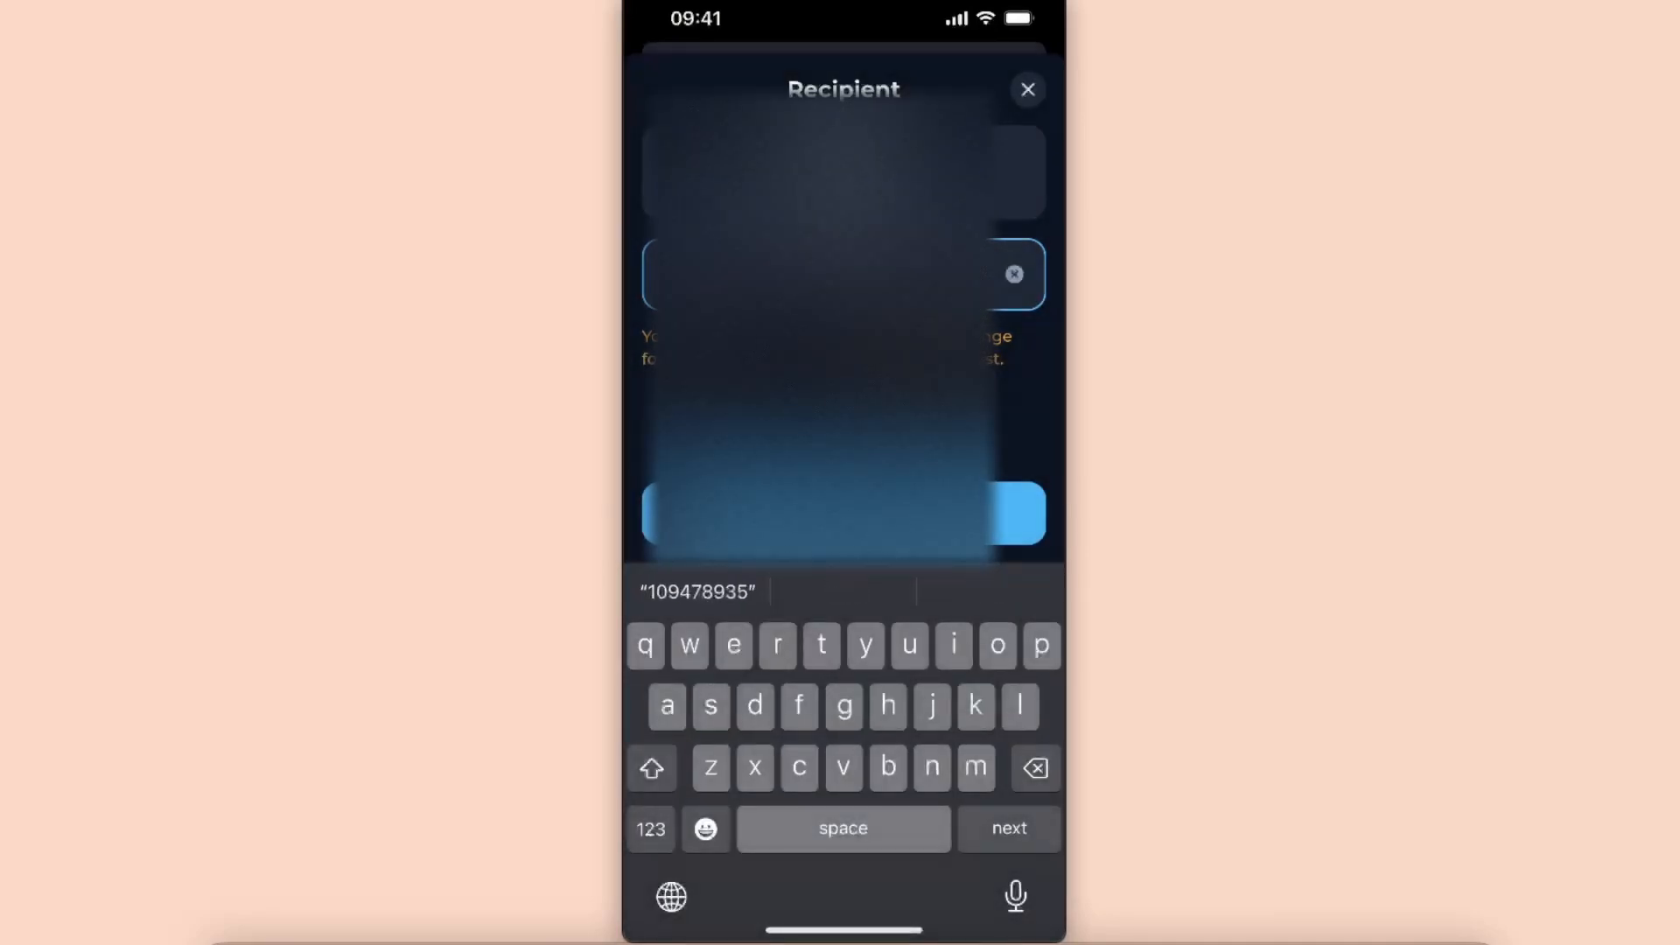
click(1007, 827)
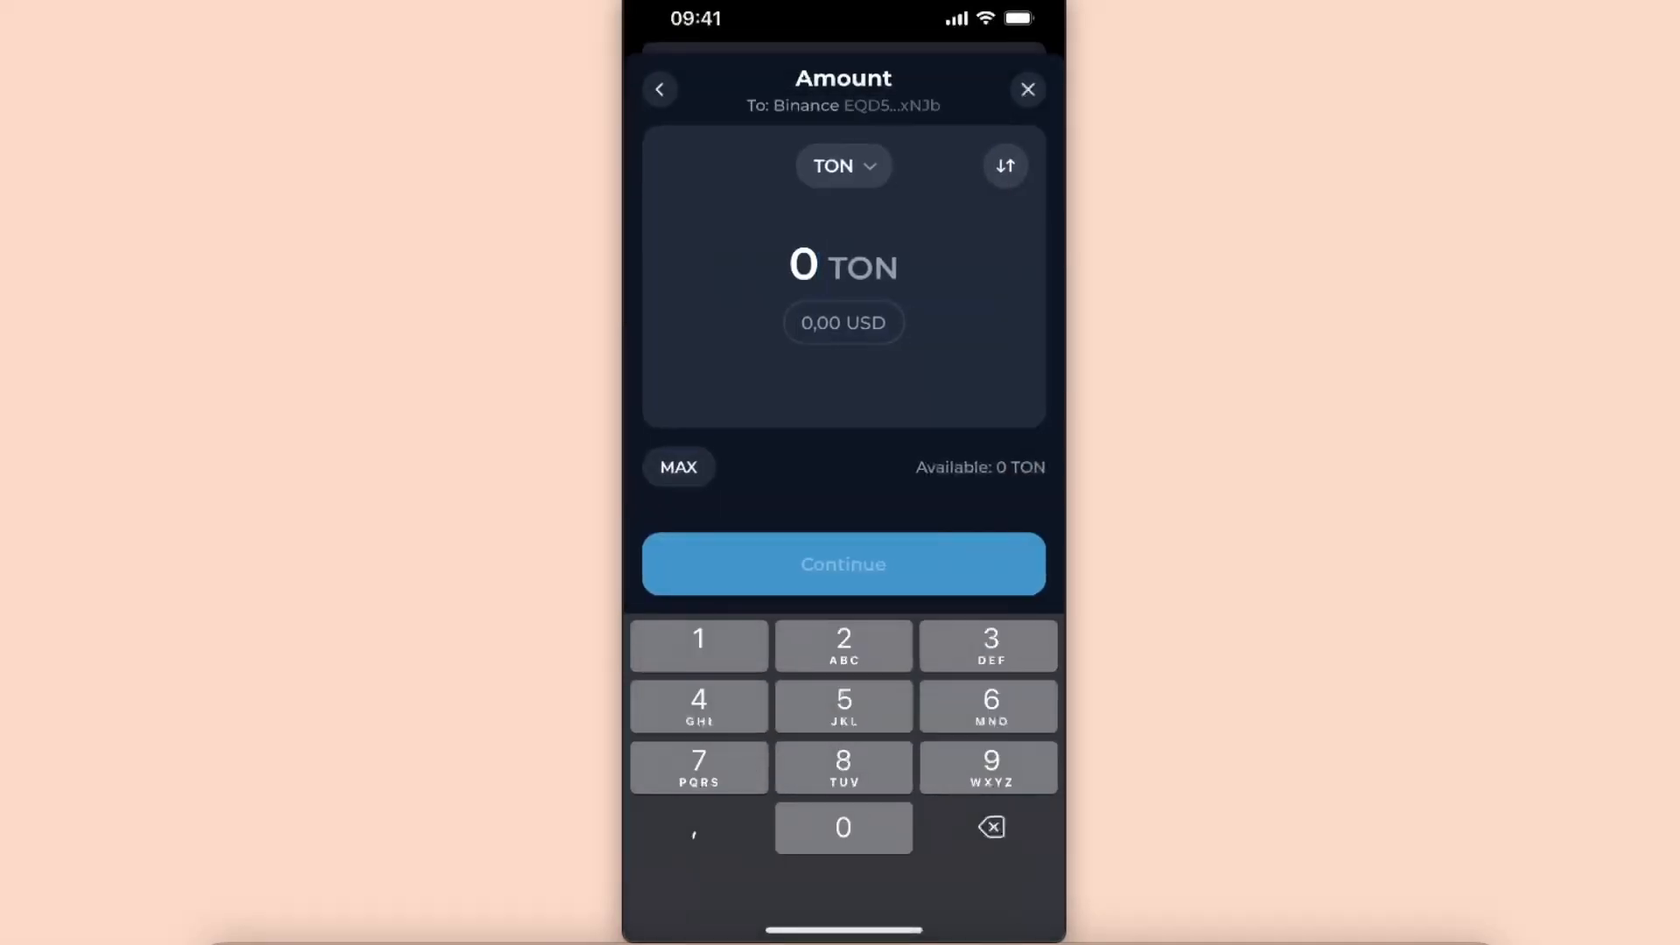